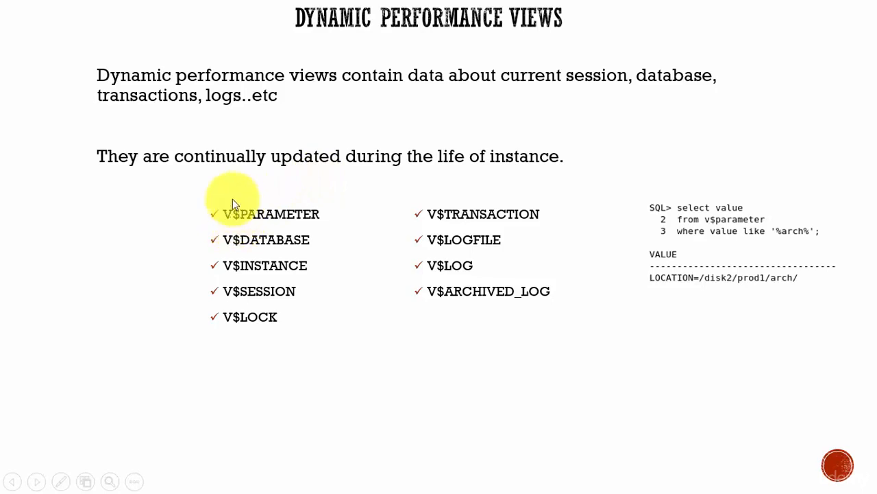
mouse_move(439, 214)
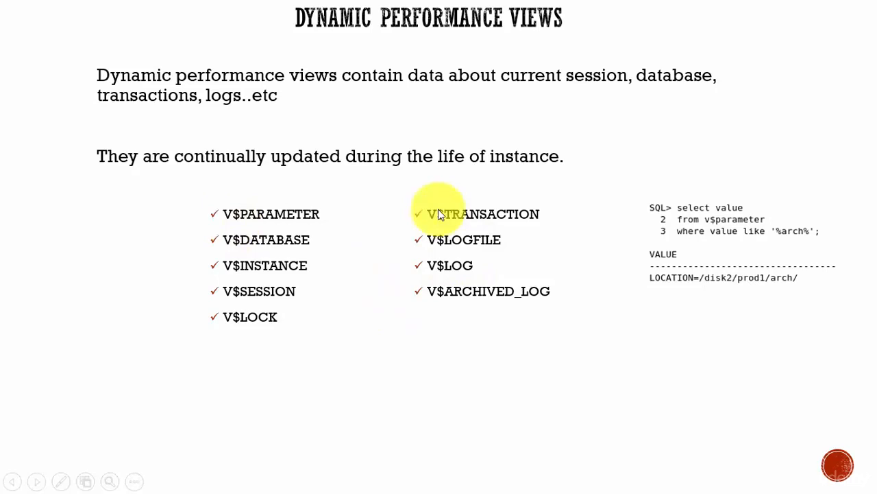
mouse_move(487, 226)
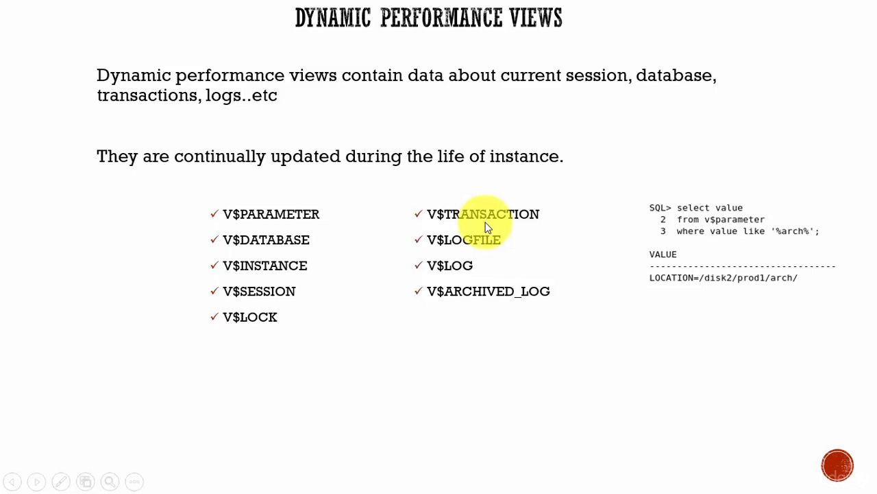
mouse_move(451, 254)
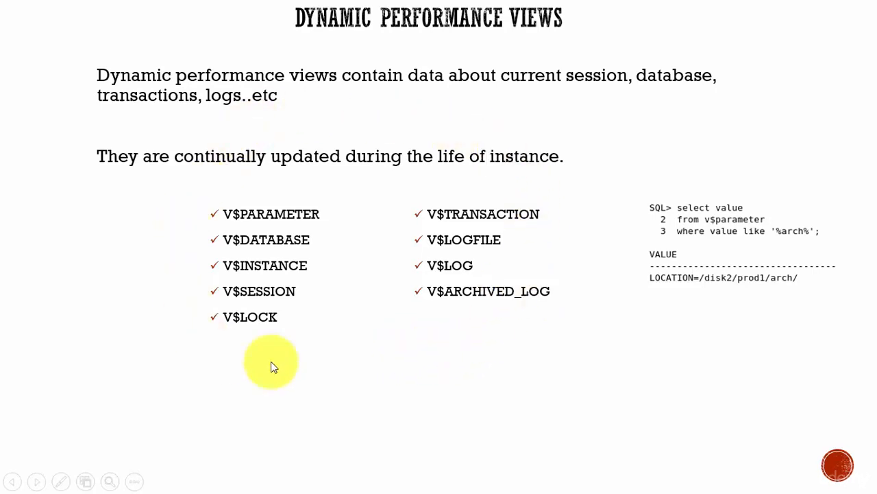
mouse_move(359, 291)
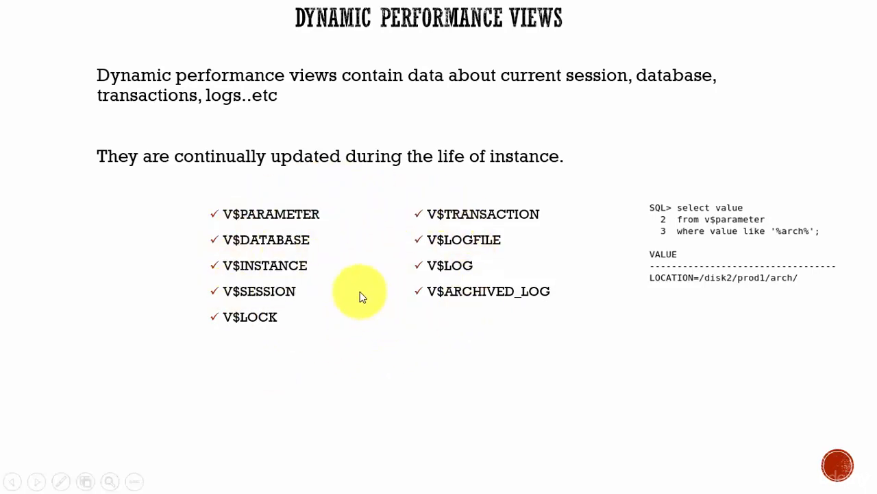